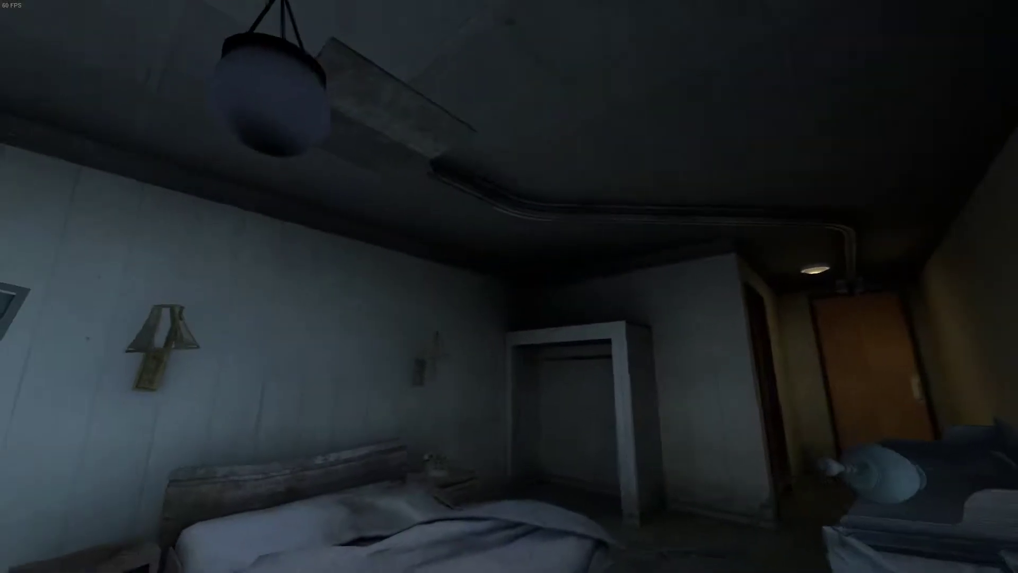
mouse_move(509, 286)
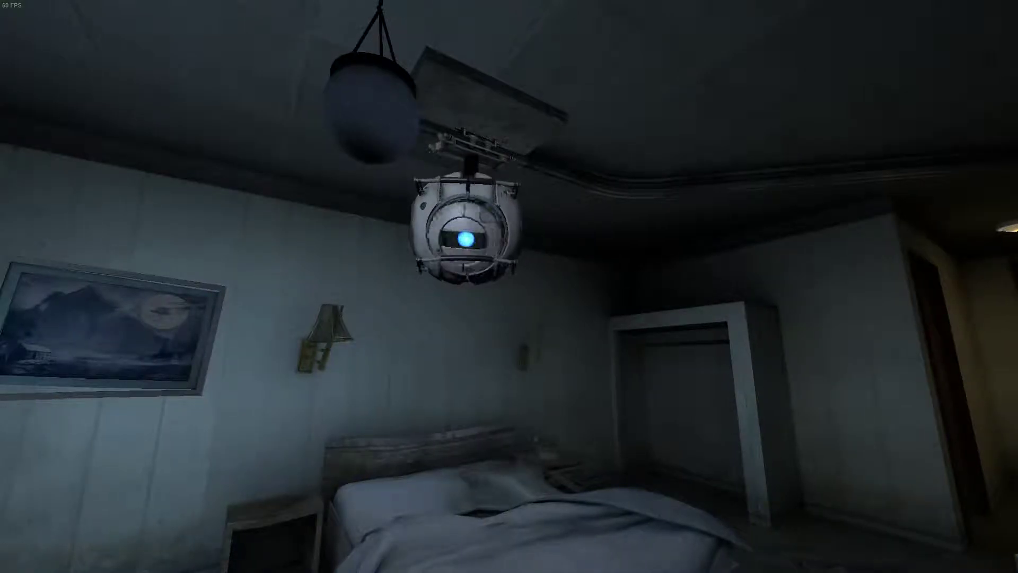
mouse_move(509, 286)
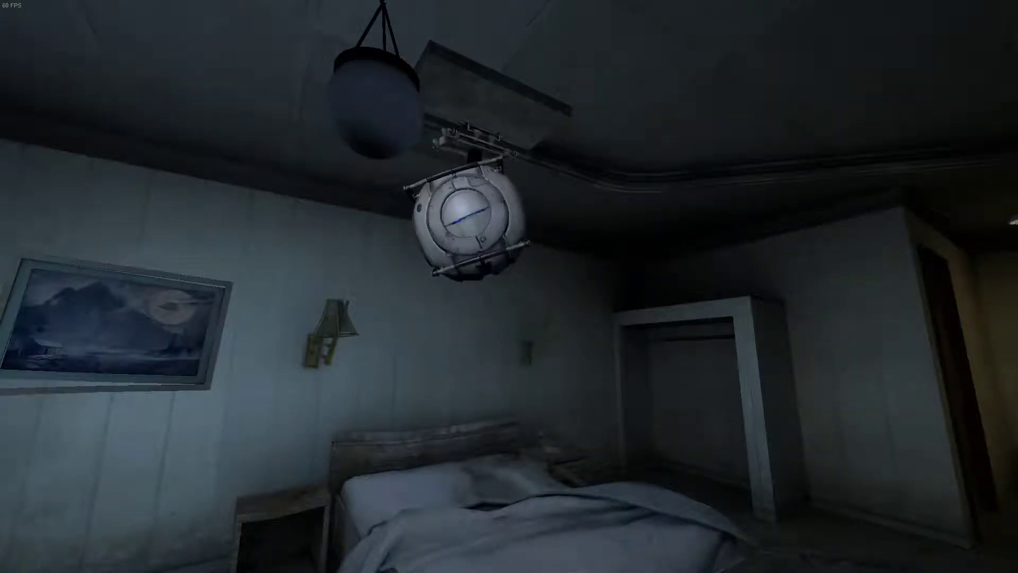
mouse_move(509, 286)
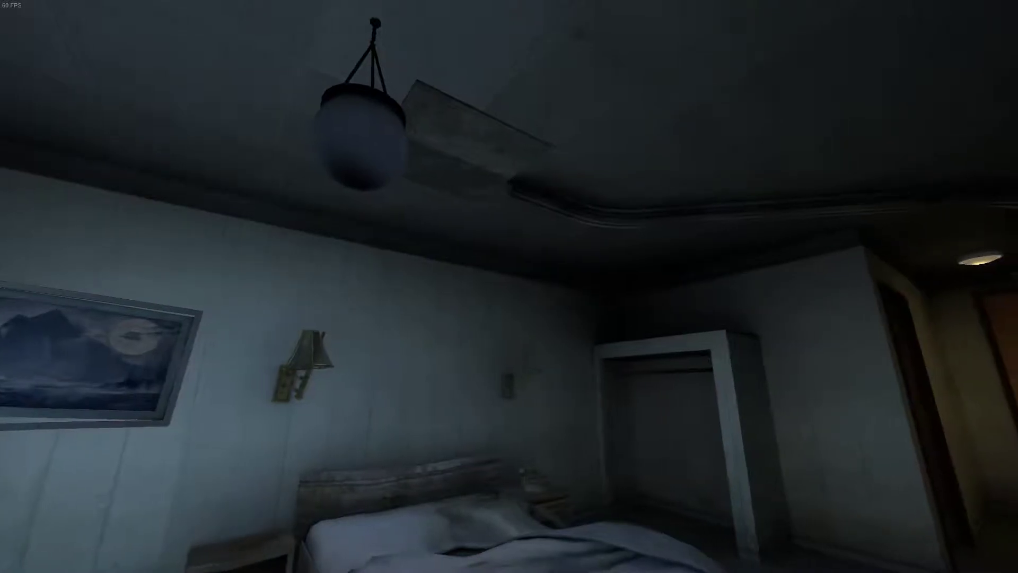
mouse_move(508, 286)
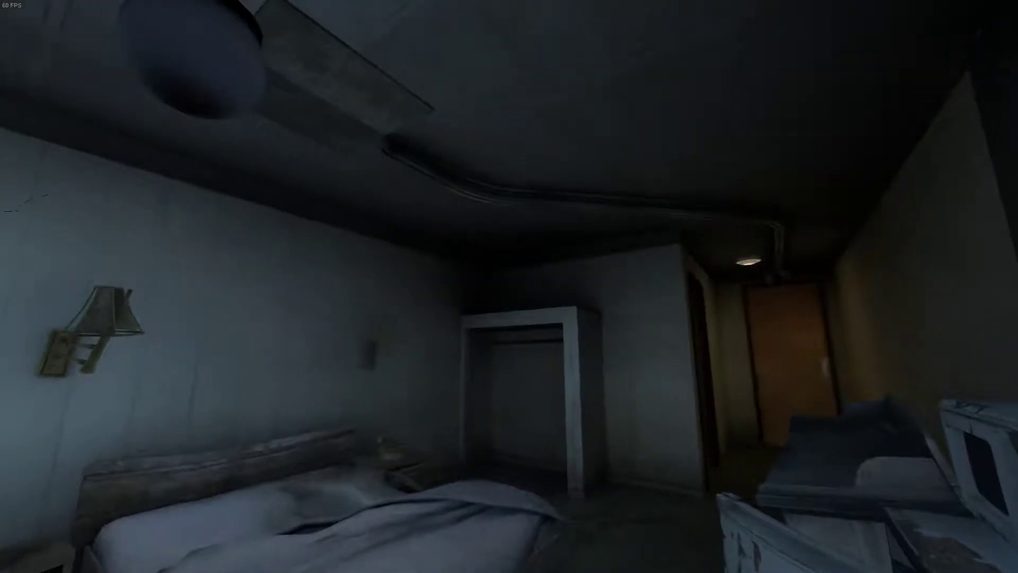
mouse_move(509, 286)
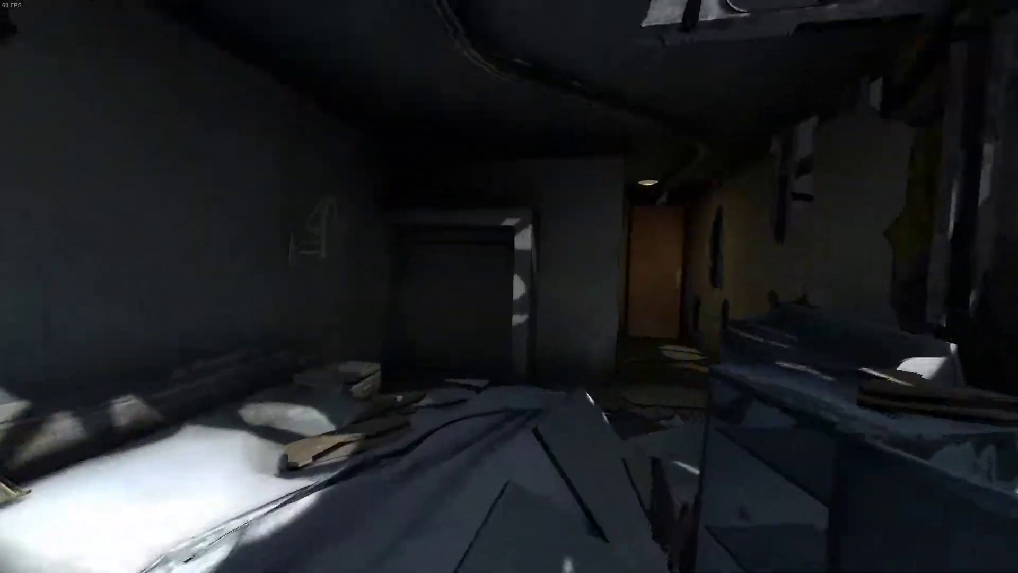
mouse_move(508, 286)
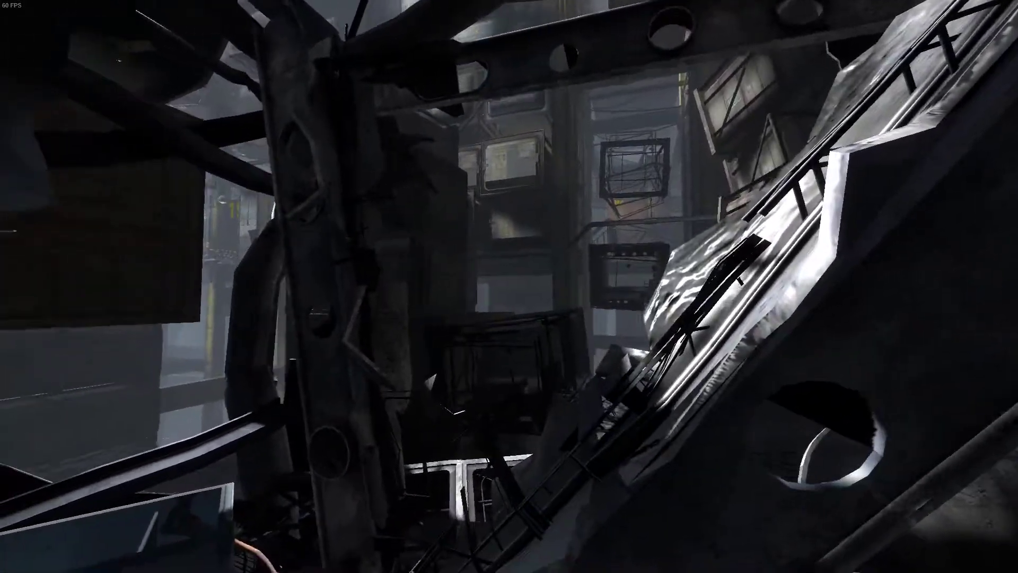
mouse_move(509, 286)
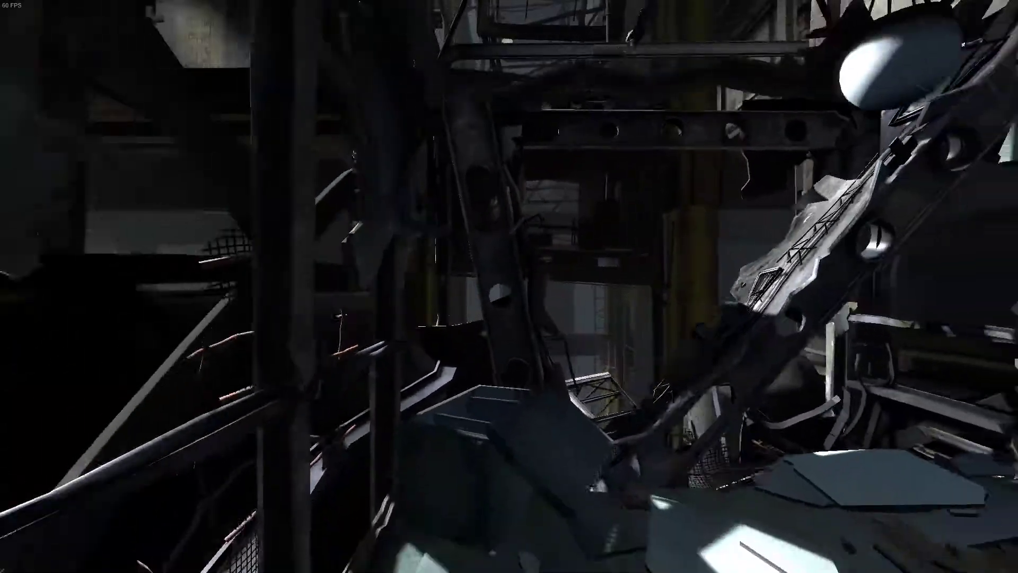
mouse_move(509, 286)
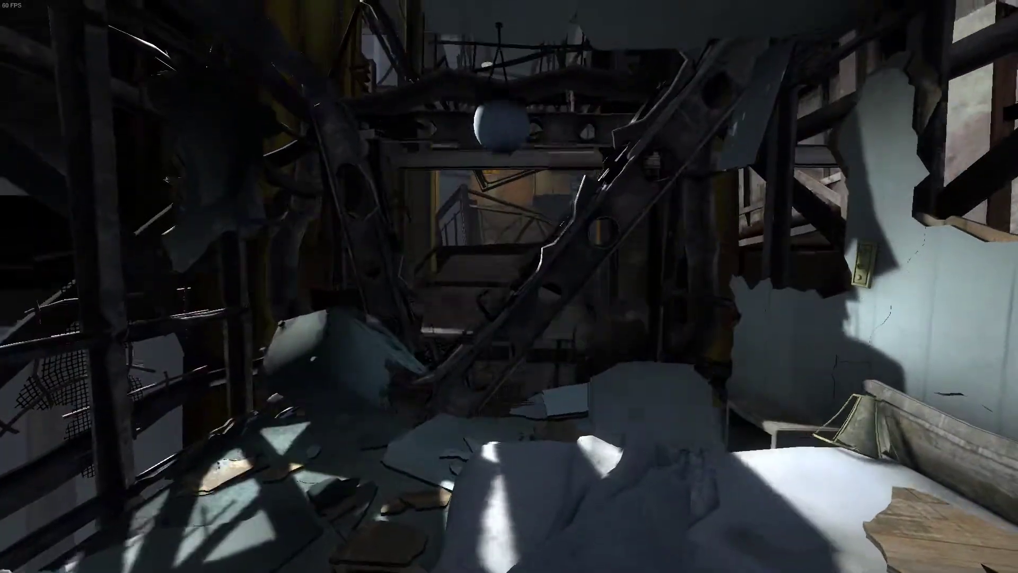
mouse_move(509, 286)
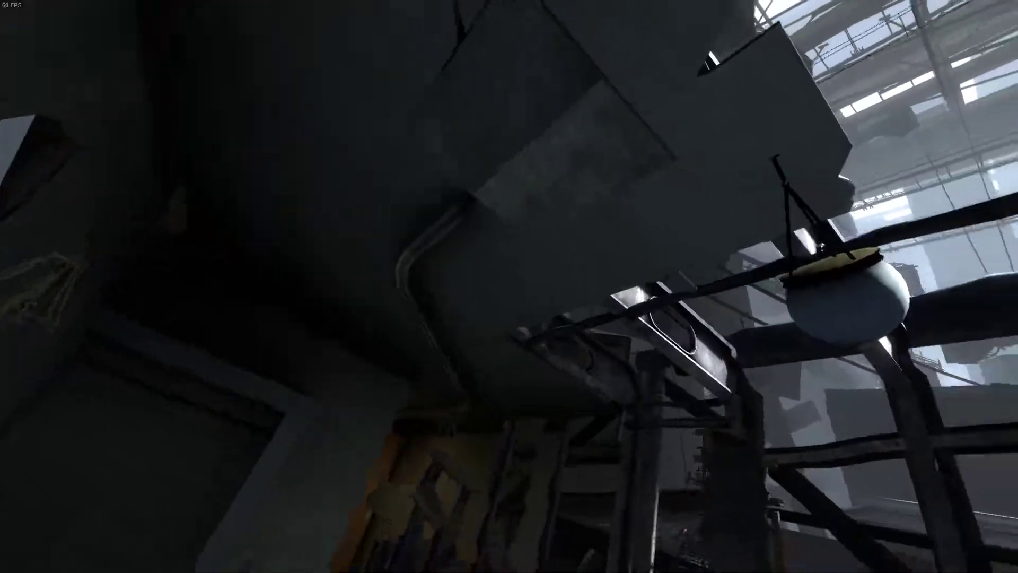
mouse_move(509, 286)
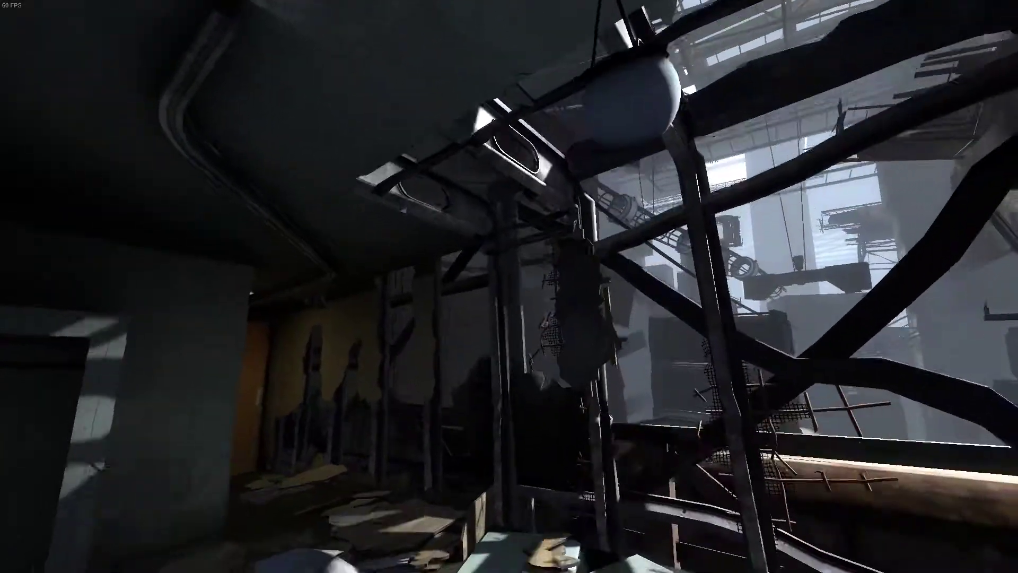
mouse_move(509, 286)
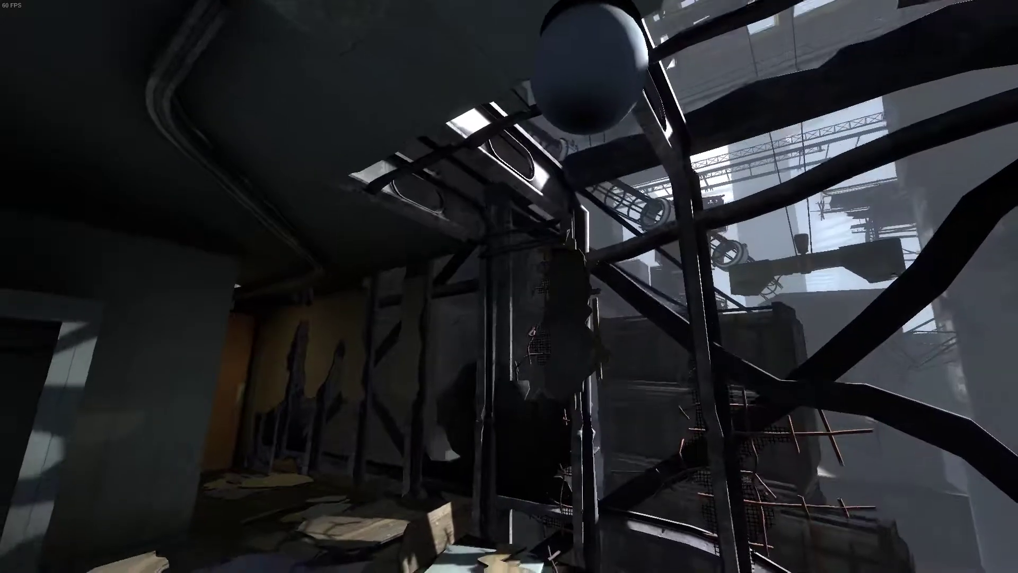
mouse_move(509, 287)
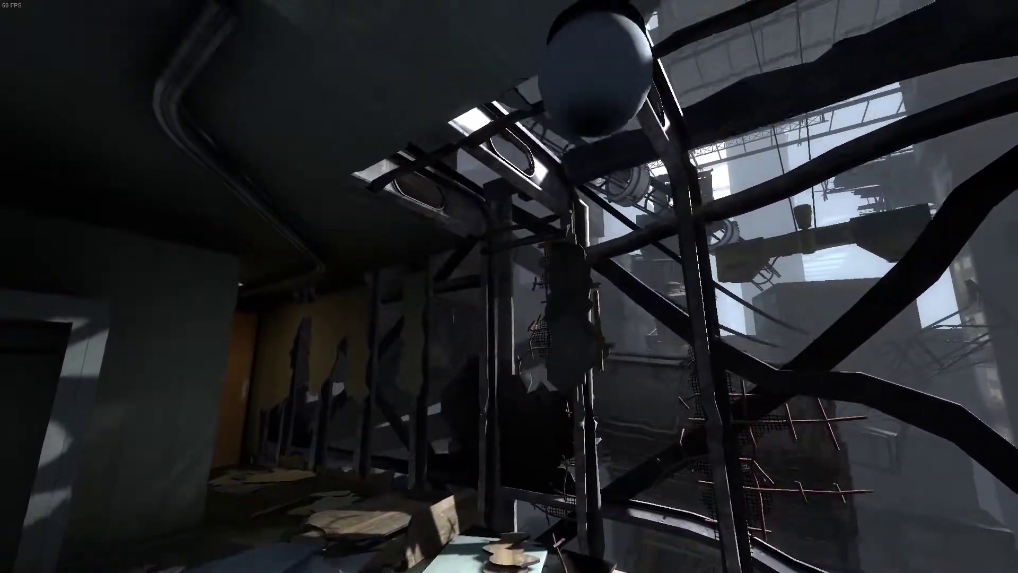
mouse_move(509, 286)
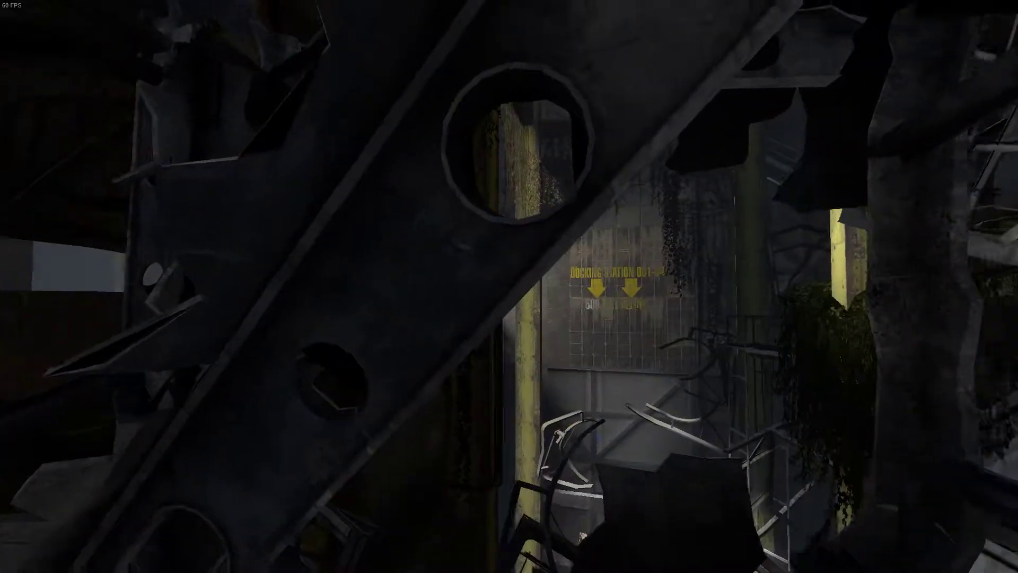
mouse_move(509, 287)
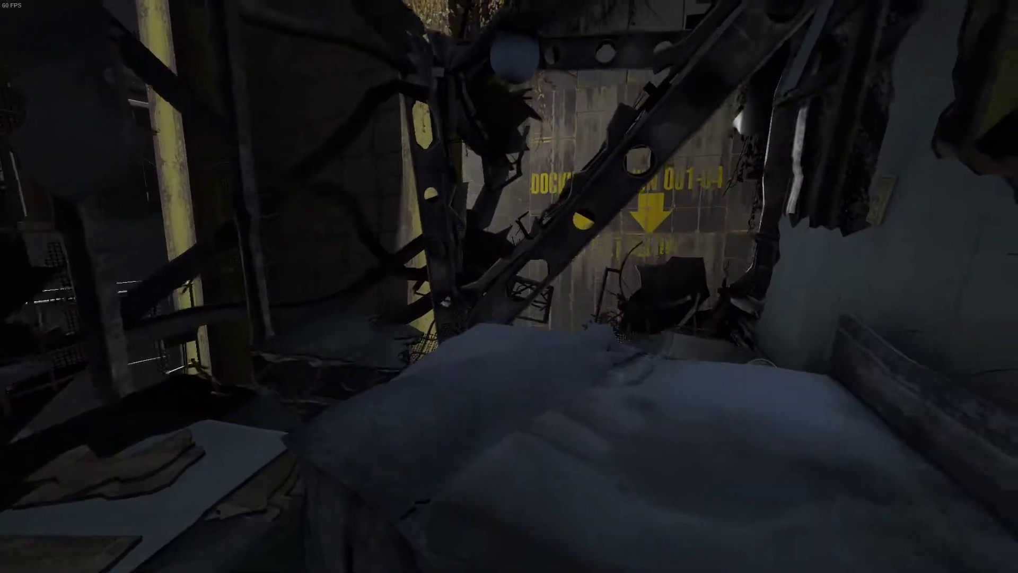
mouse_move(509, 287)
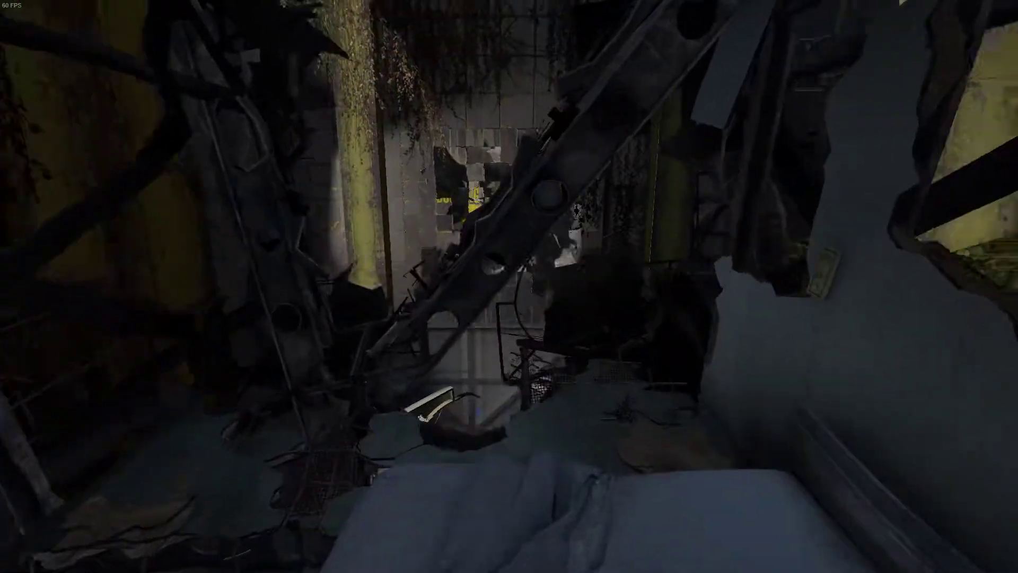
mouse_move(508, 286)
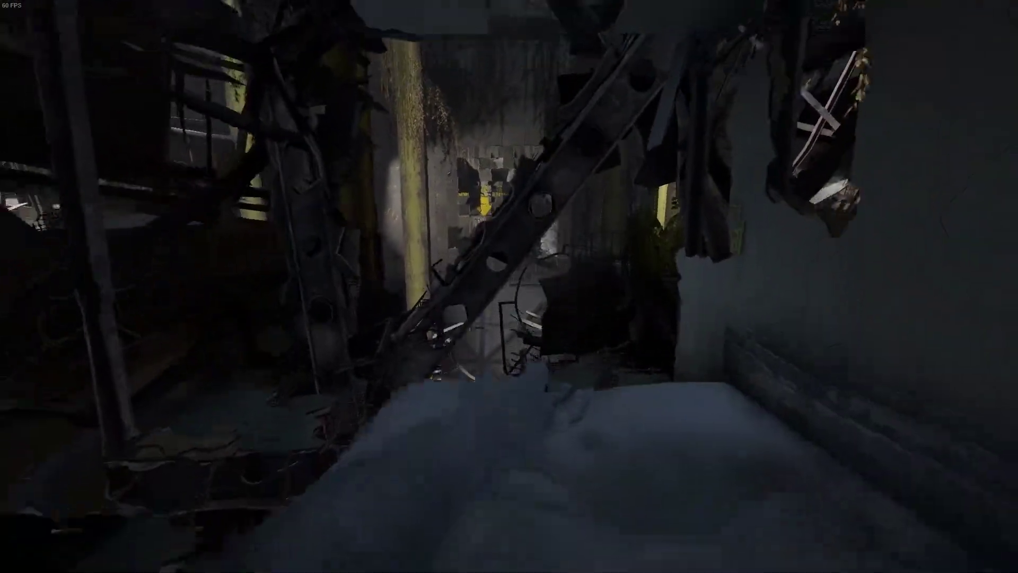
mouse_move(509, 286)
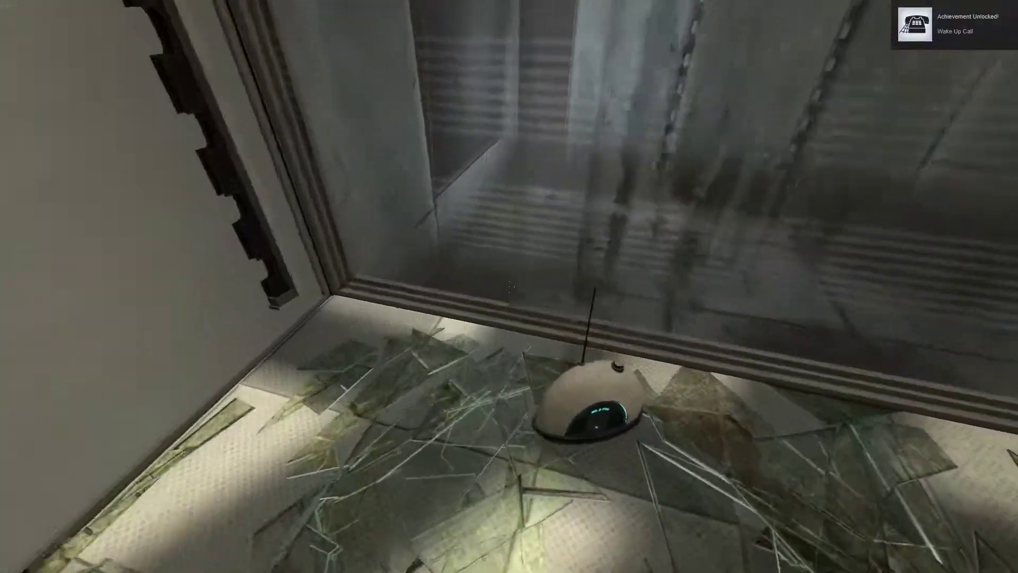
mouse_move(509, 287)
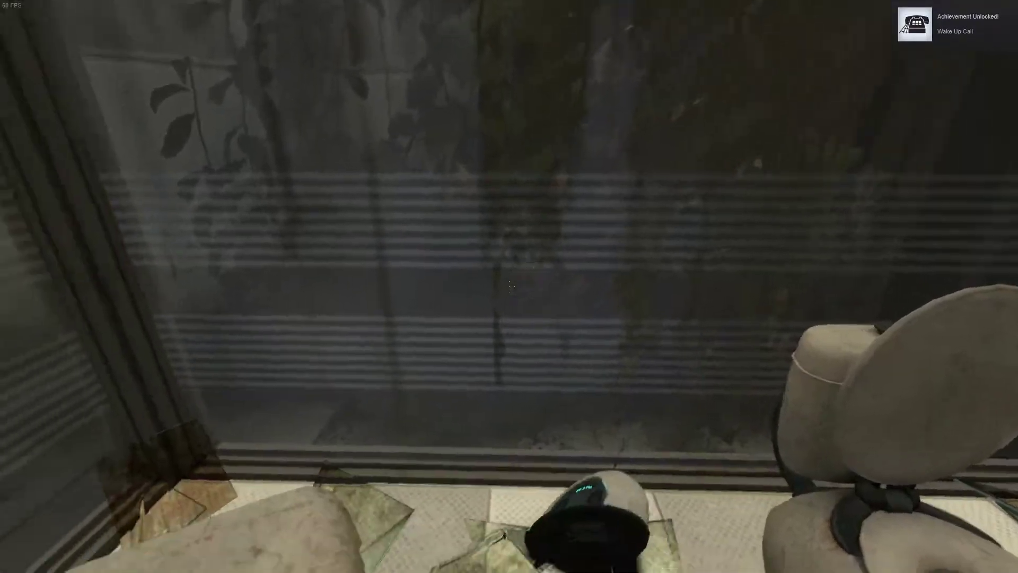
mouse_move(509, 286)
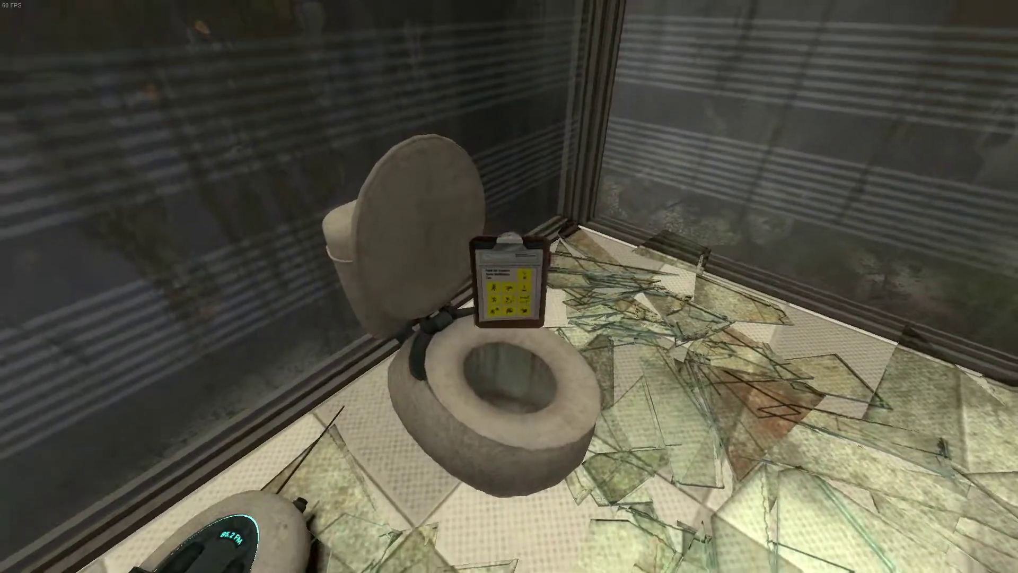
mouse_move(509, 286)
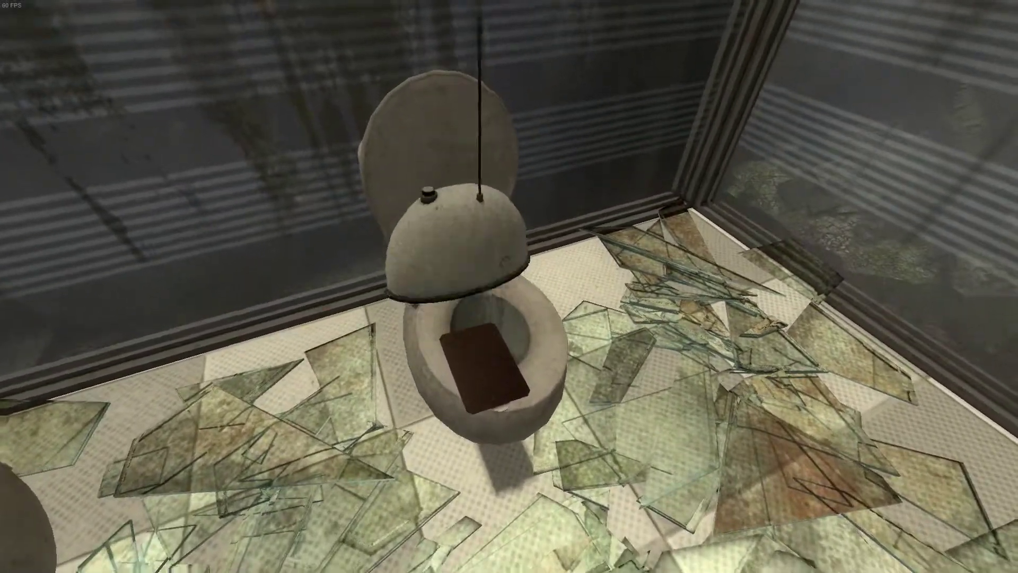
mouse_move(509, 286)
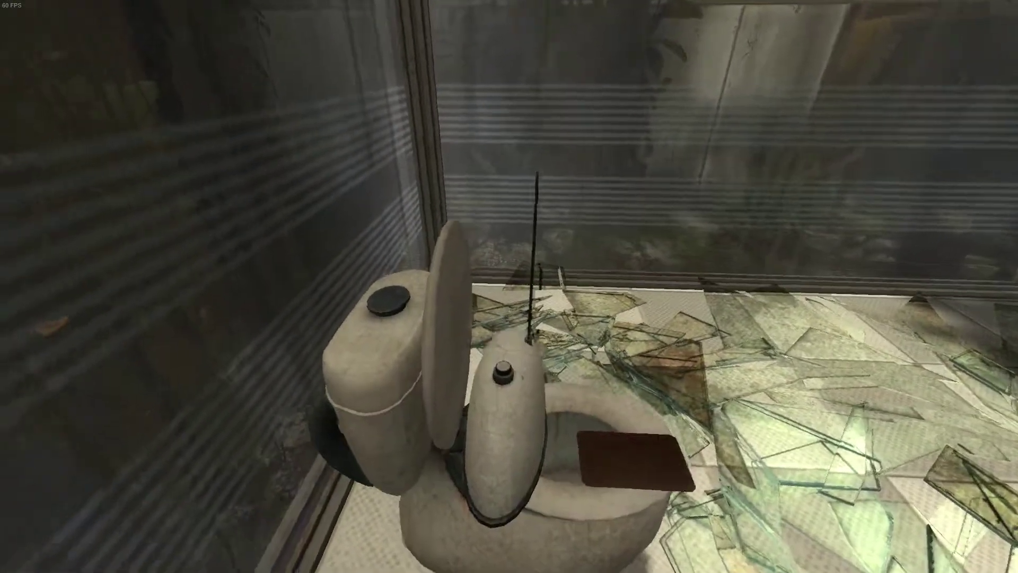
mouse_move(509, 286)
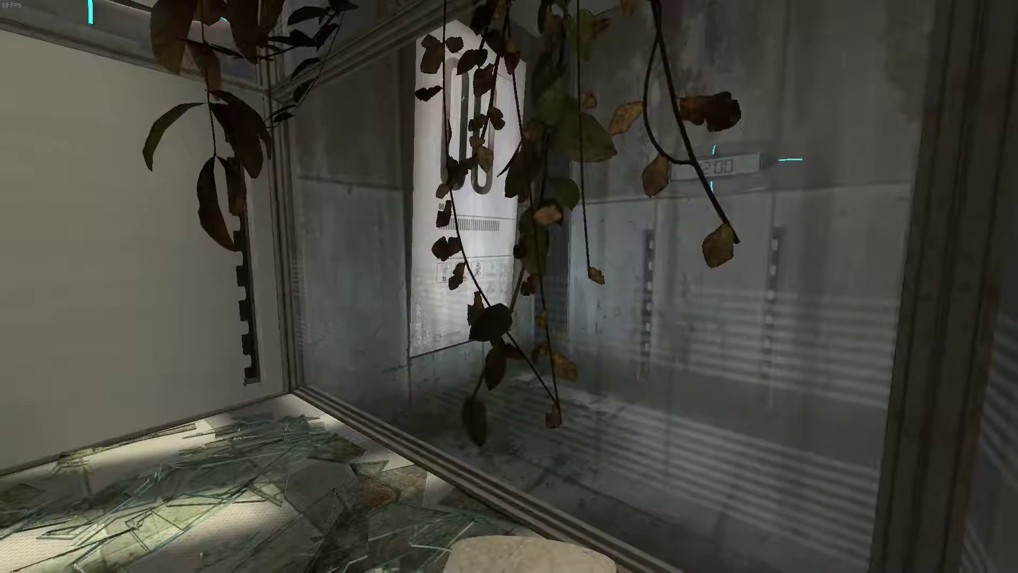
mouse_move(509, 286)
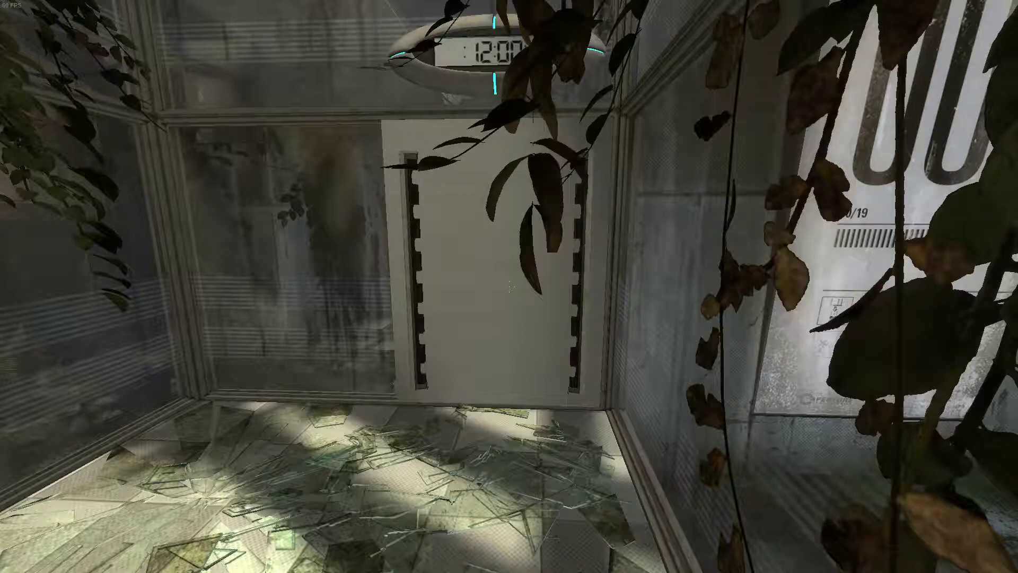
mouse_move(509, 286)
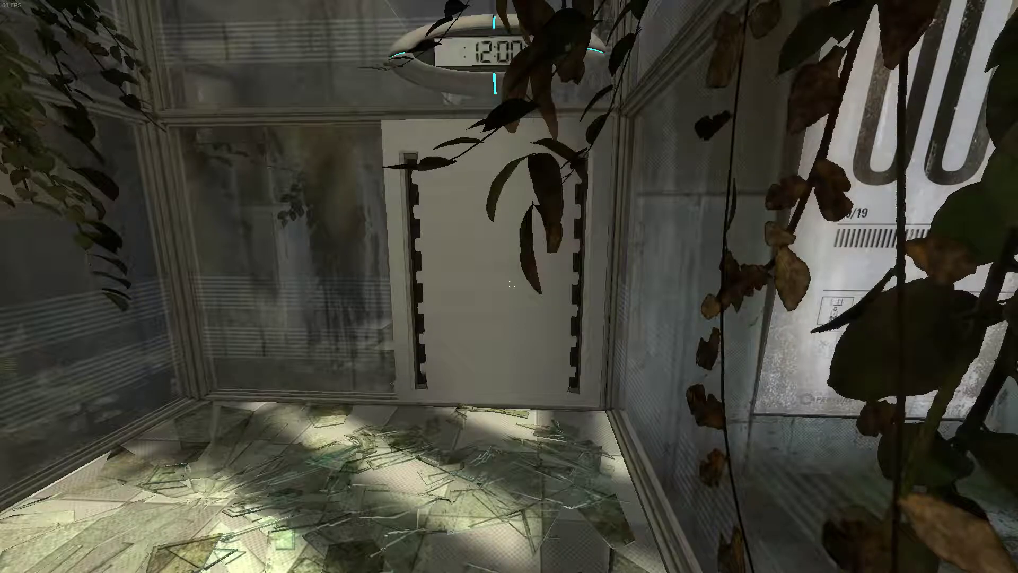
mouse_move(509, 286)
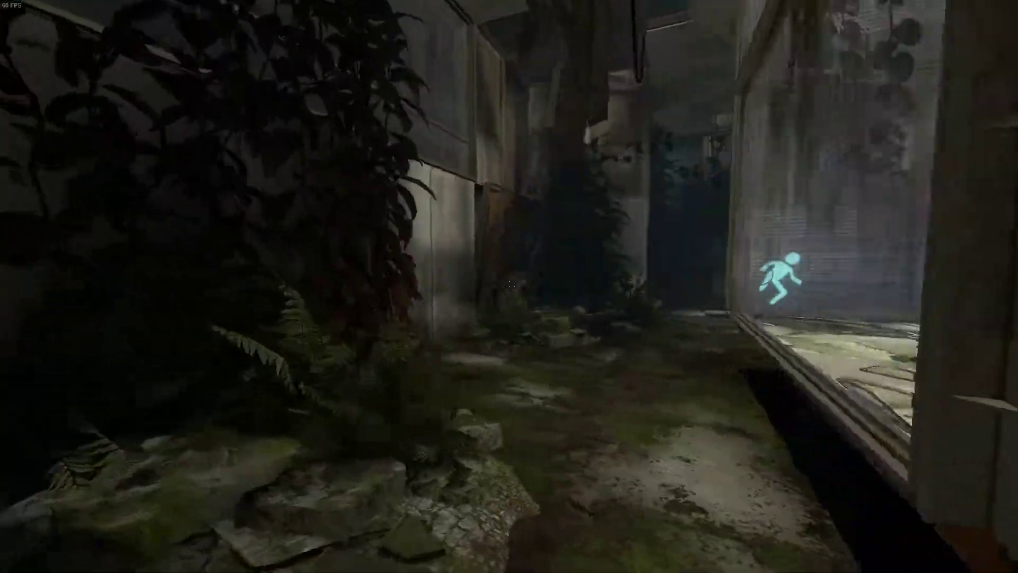
mouse_move(509, 287)
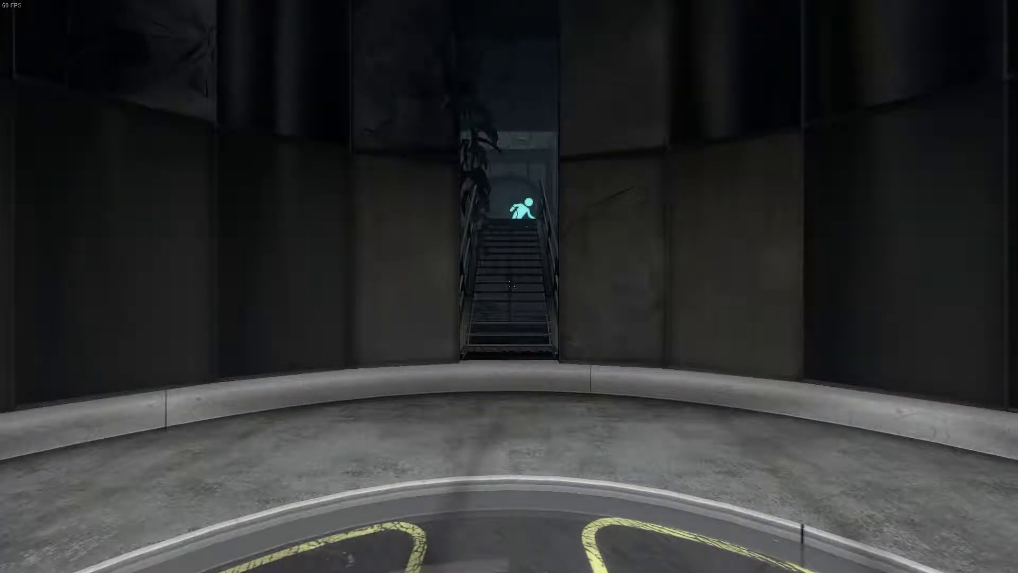
key("W")
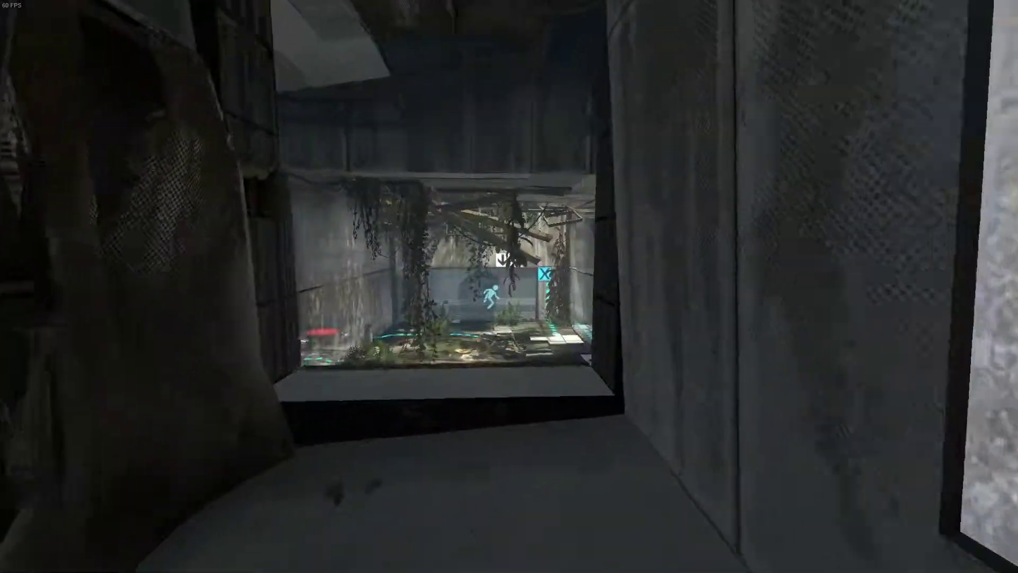
mouse_move(509, 286)
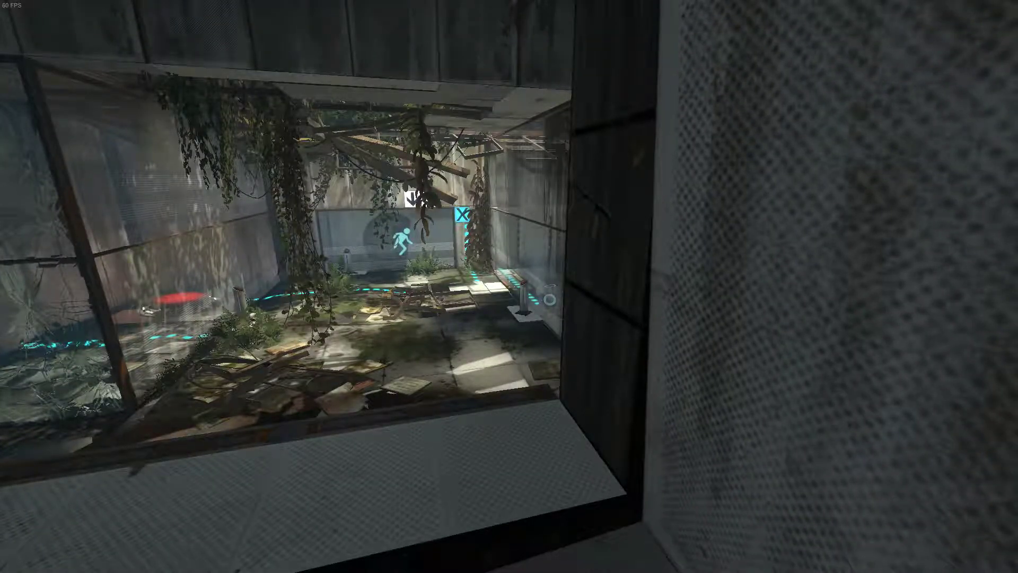
mouse_move(509, 287)
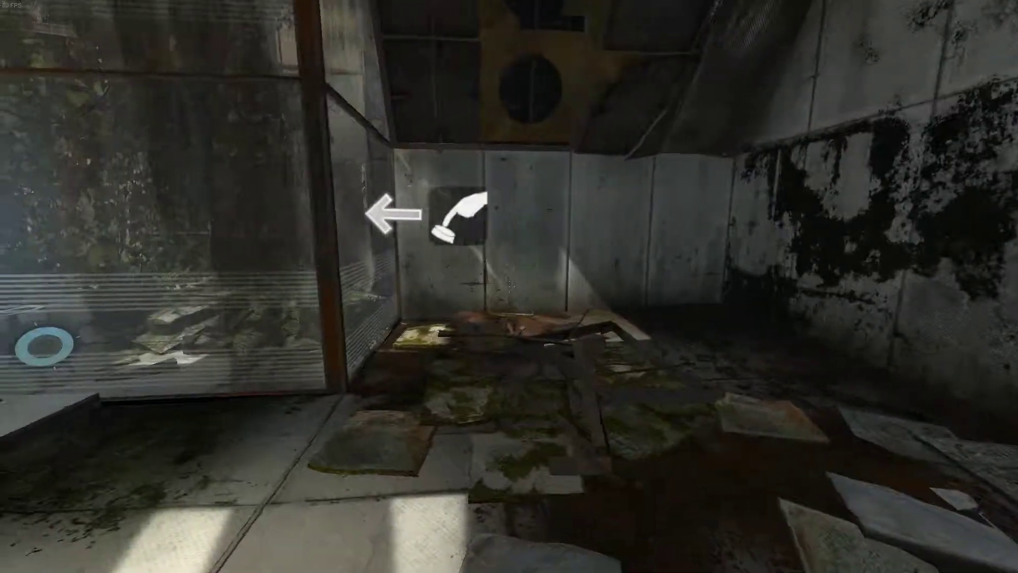
mouse_move(509, 286)
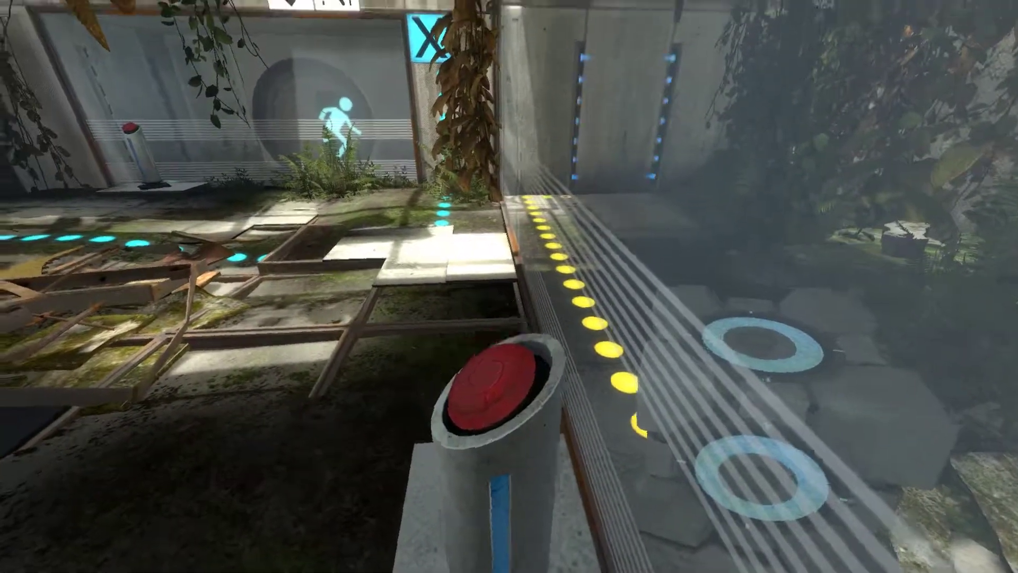
mouse_move(509, 286)
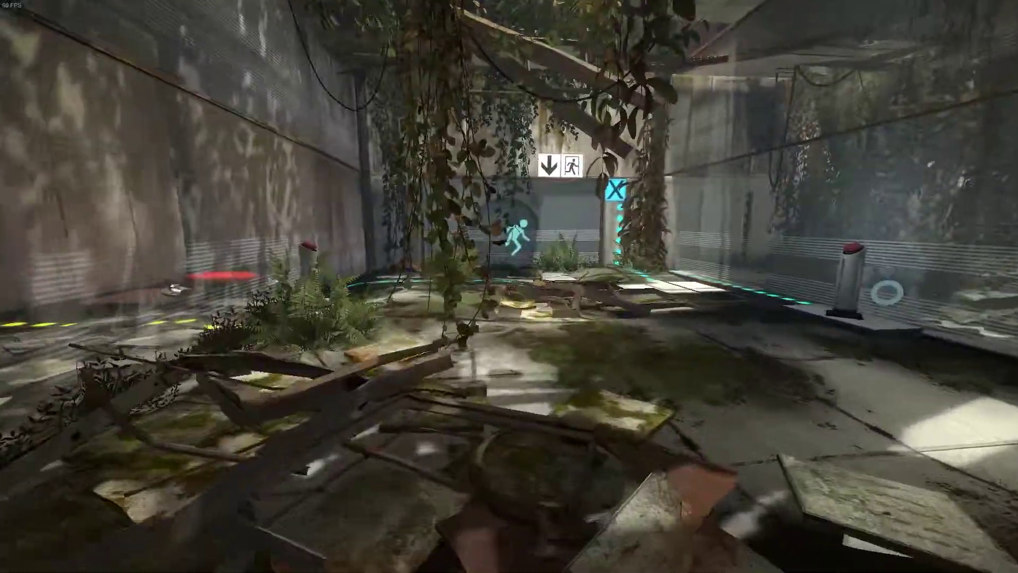
mouse_move(509, 287)
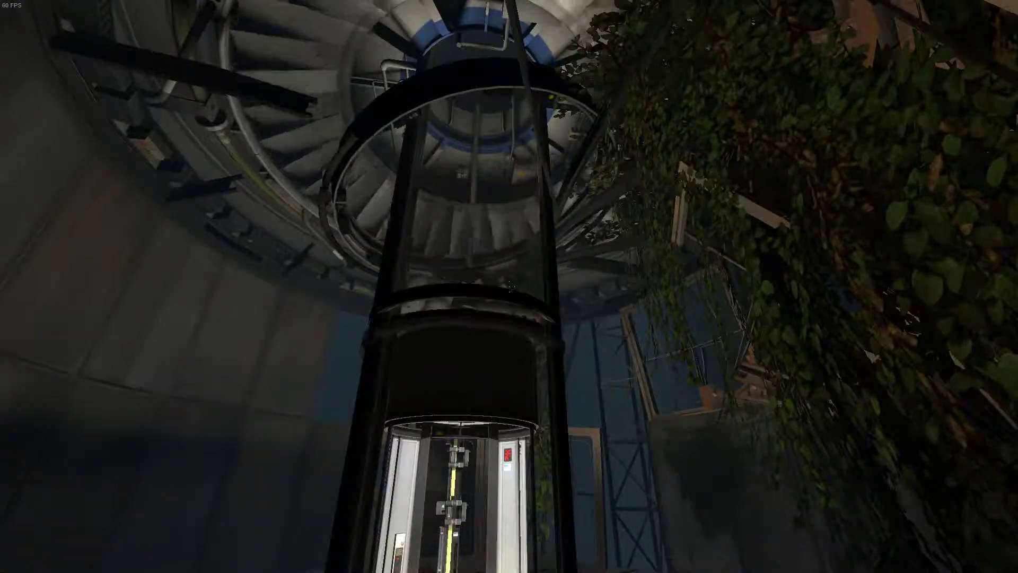
mouse_move(509, 286)
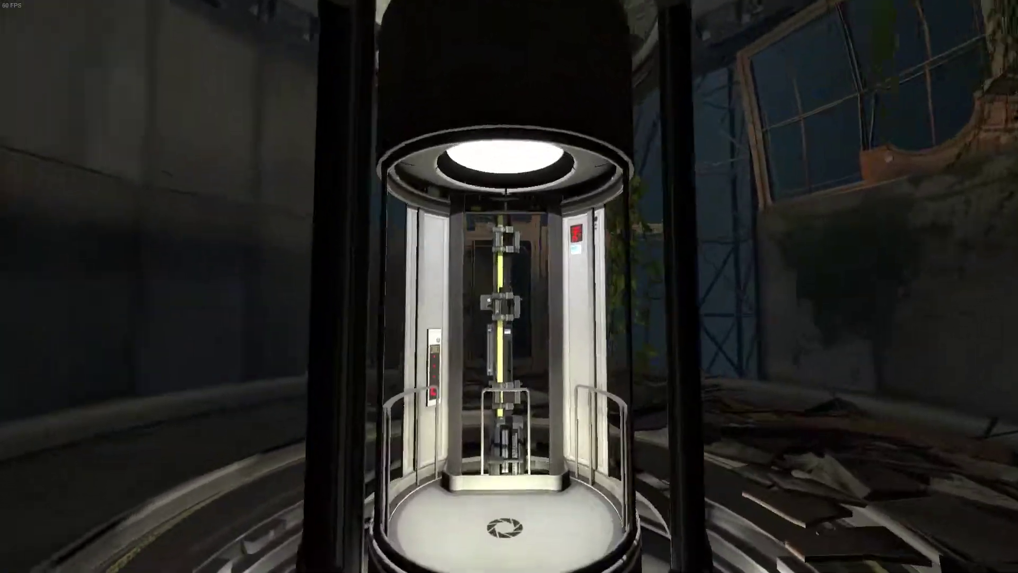
mouse_move(509, 286)
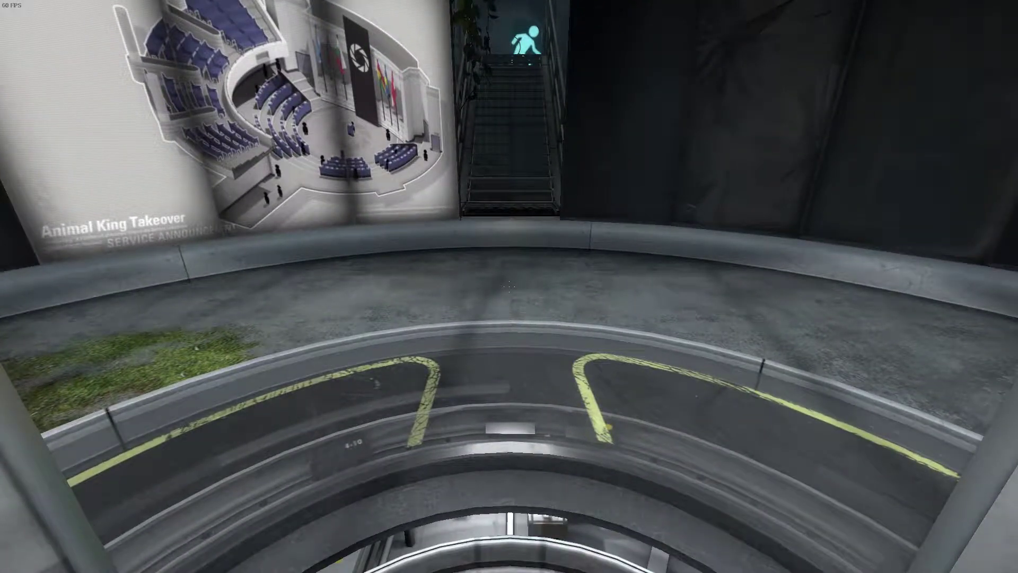
mouse_move(509, 286)
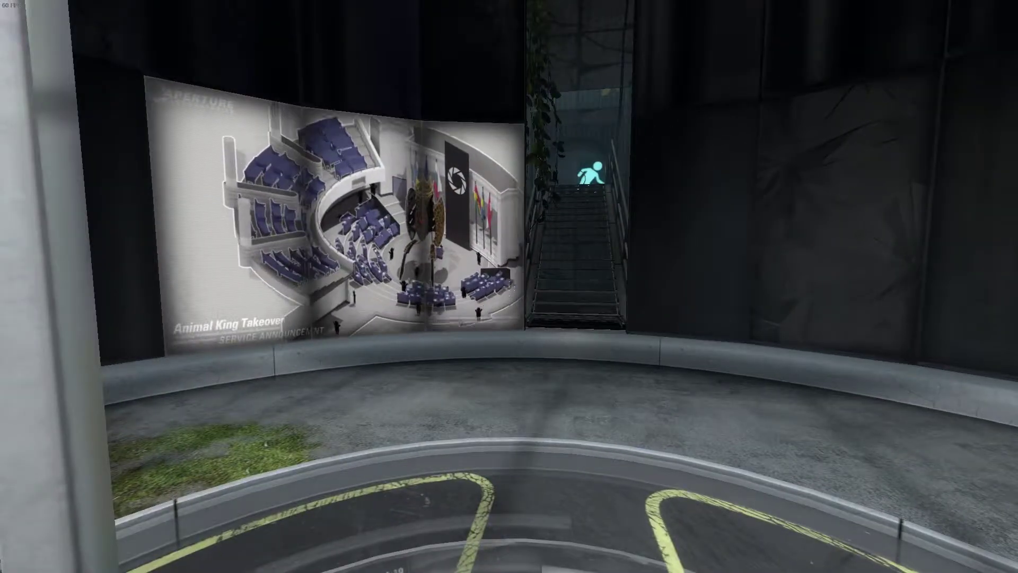
mouse_move(509, 286)
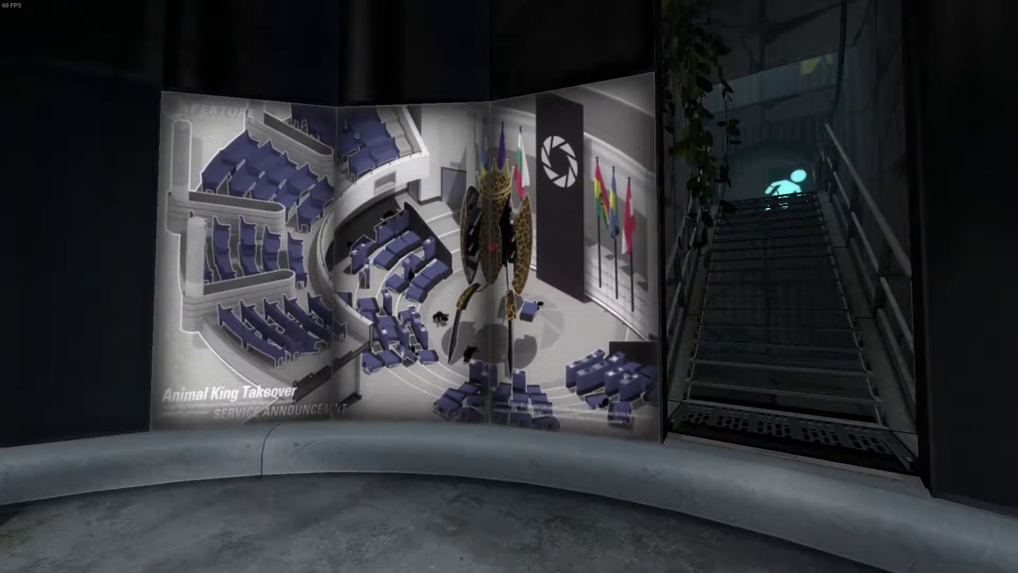